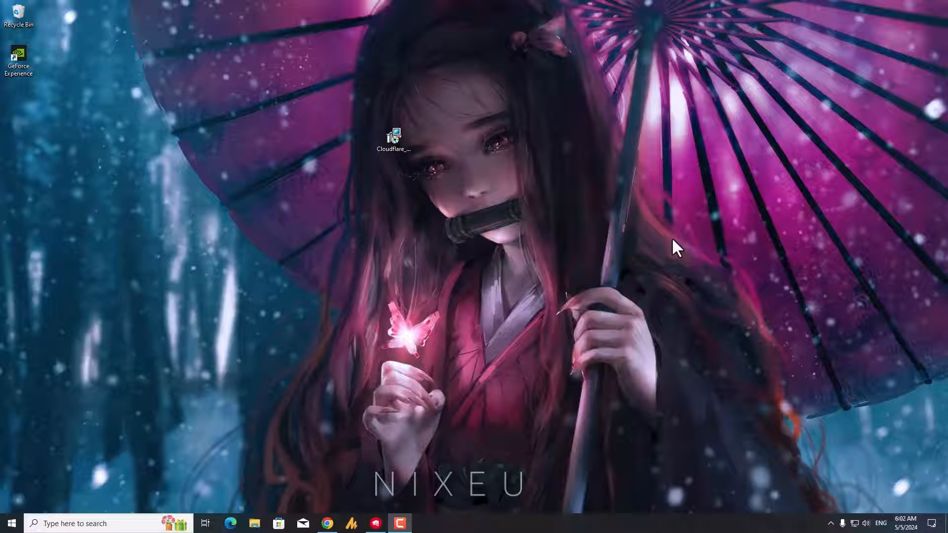
pyautogui.moveTo(623, 279)
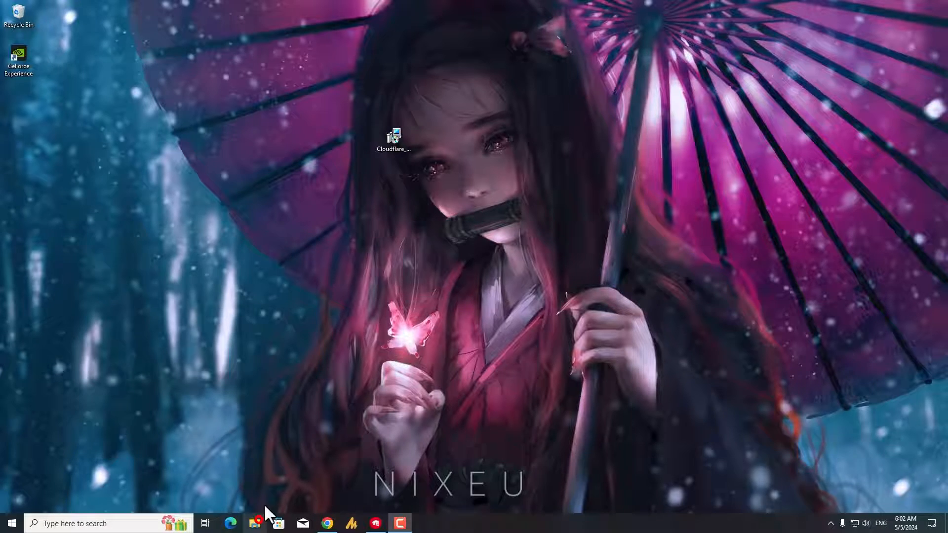
# Step: Browse to C:\Windows and bring up the Temp folder's Properties
pyautogui.click(253, 523)
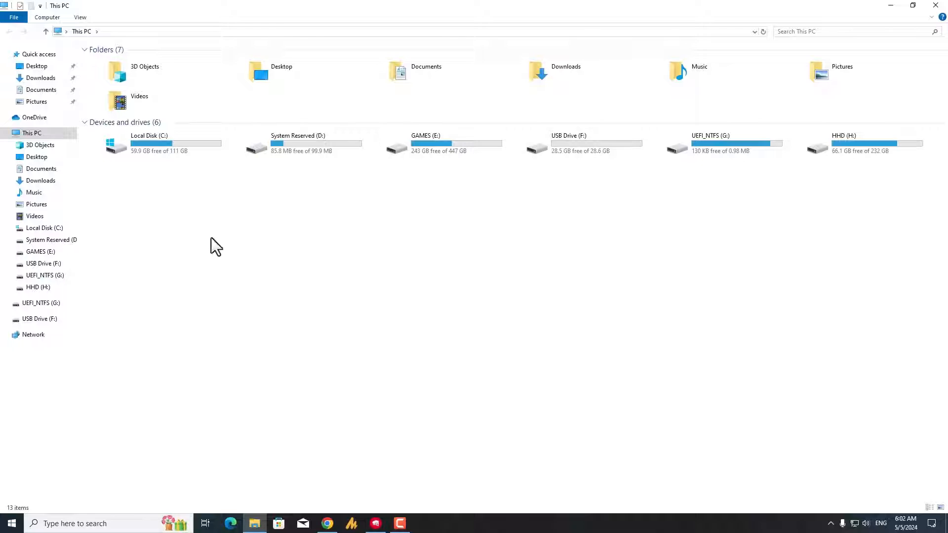
pyautogui.doubleClick(149, 143)
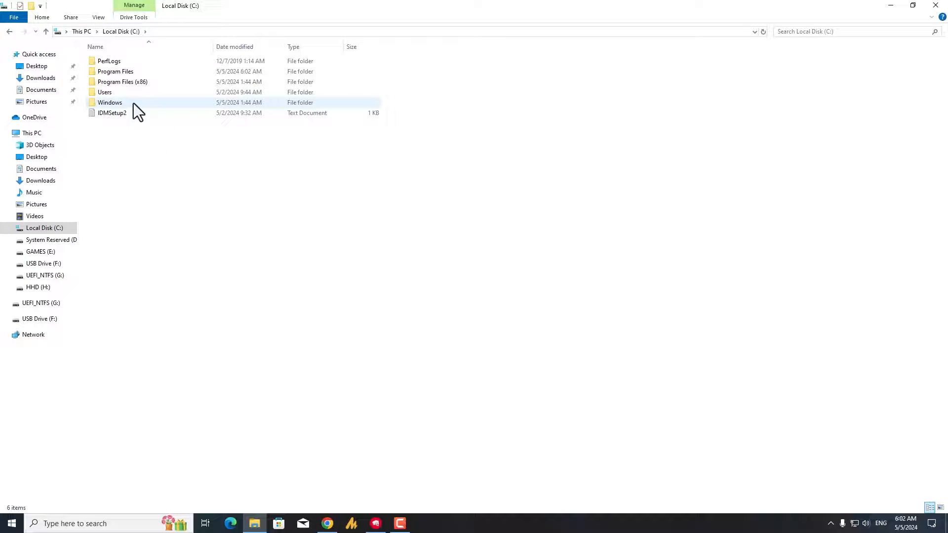
pyautogui.doubleClick(110, 101)
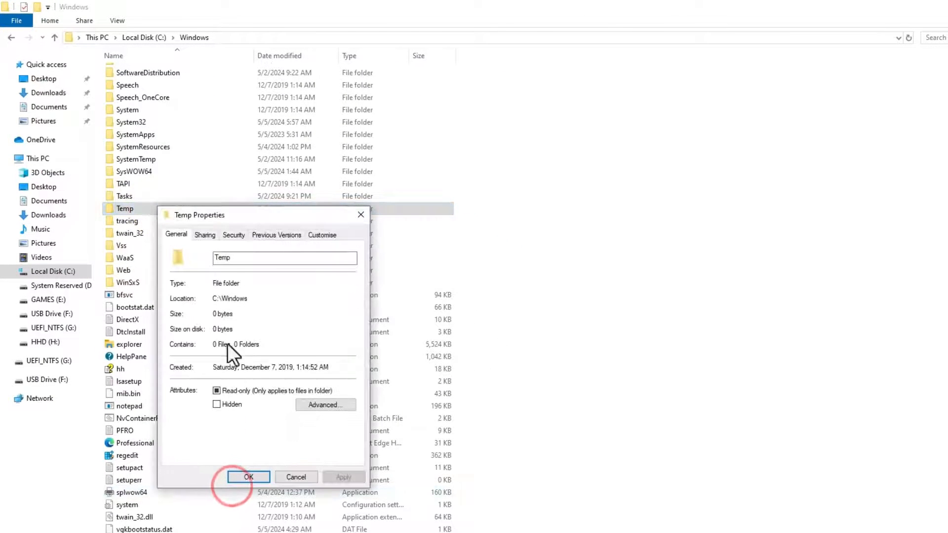
# Step: Go to the Security settings and Advanced, selecting the Users permission entry
pyautogui.click(463, 155)
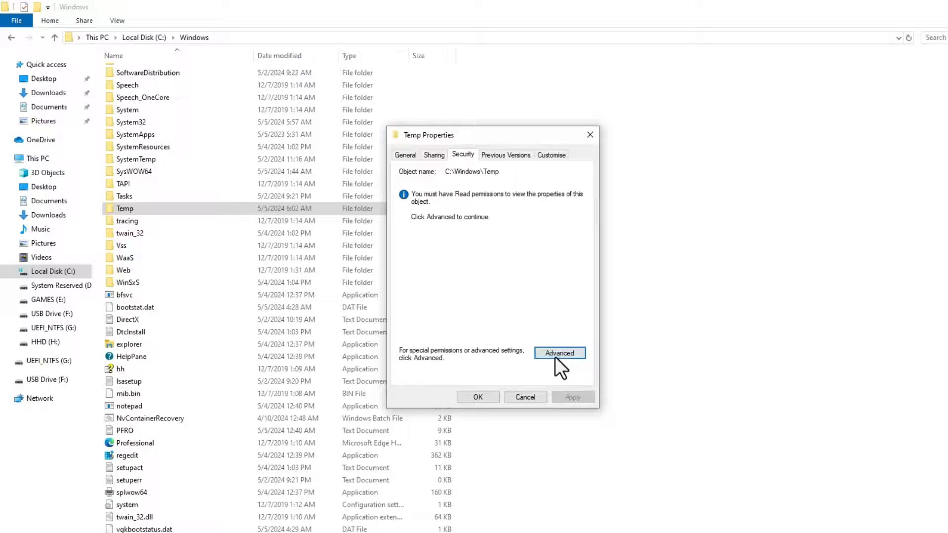
pyautogui.click(559, 354)
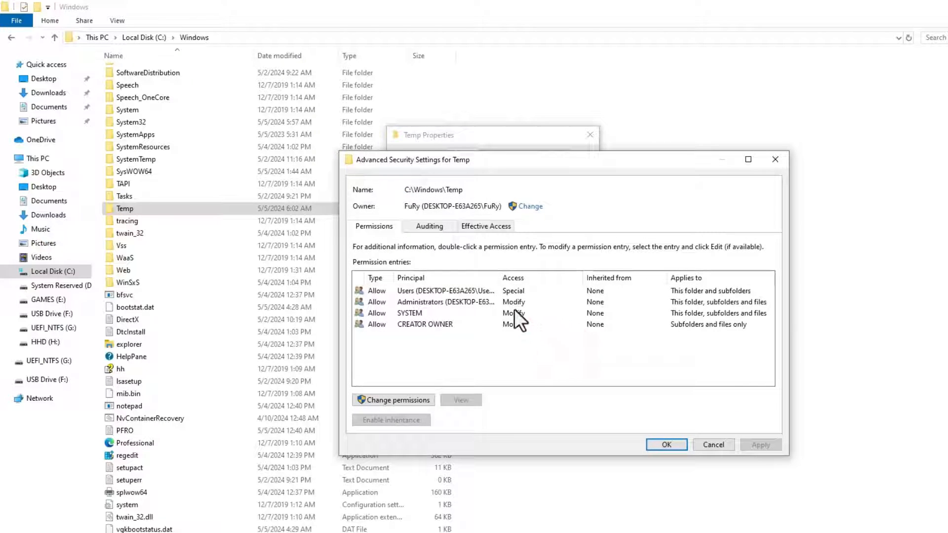
pyautogui.click(447, 290)
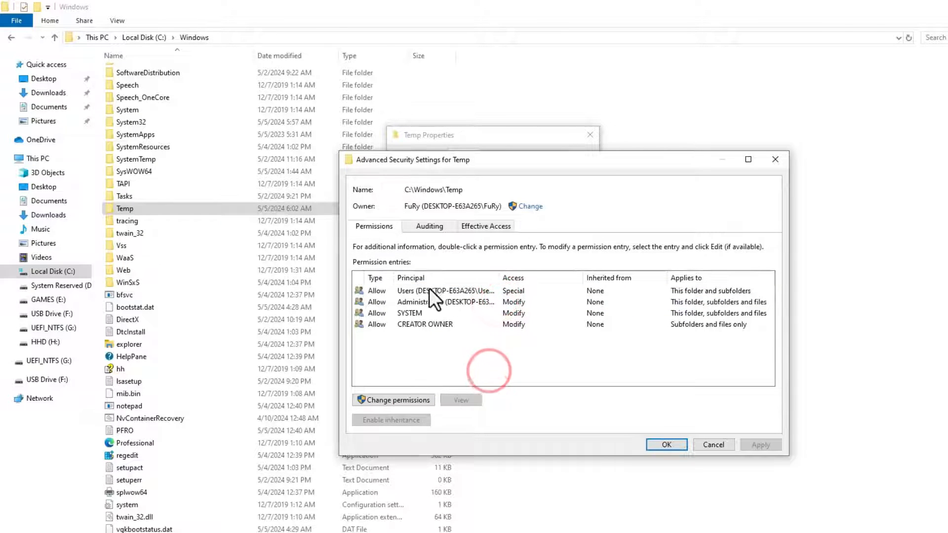
pyautogui.click(424, 324)
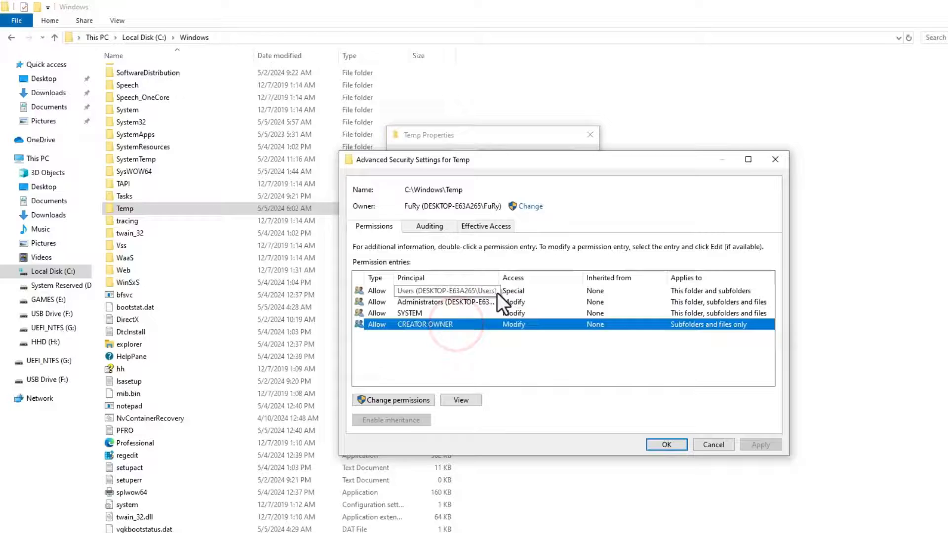
pyautogui.click(446, 290)
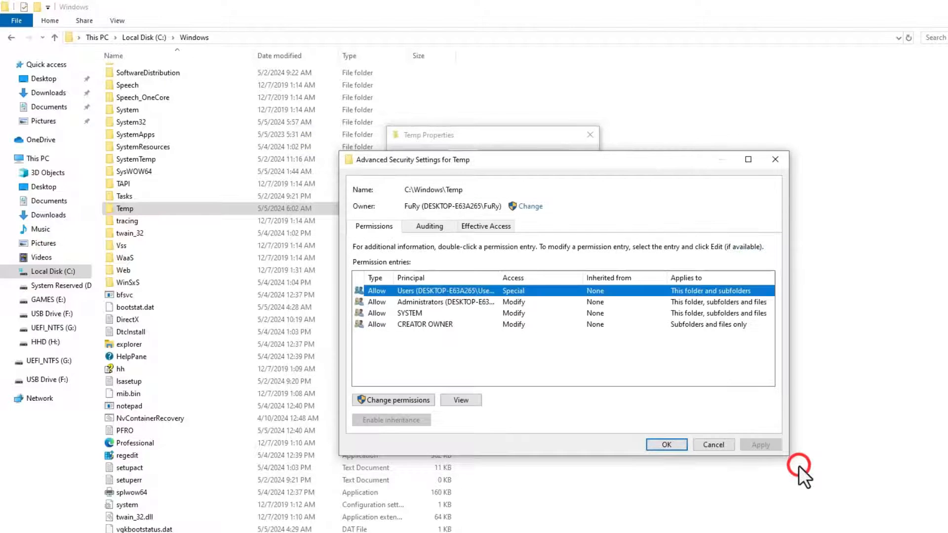
# Step: Elevate to administrator via the Auditing tab's Continue and return to Permissions
pyautogui.click(428, 225)
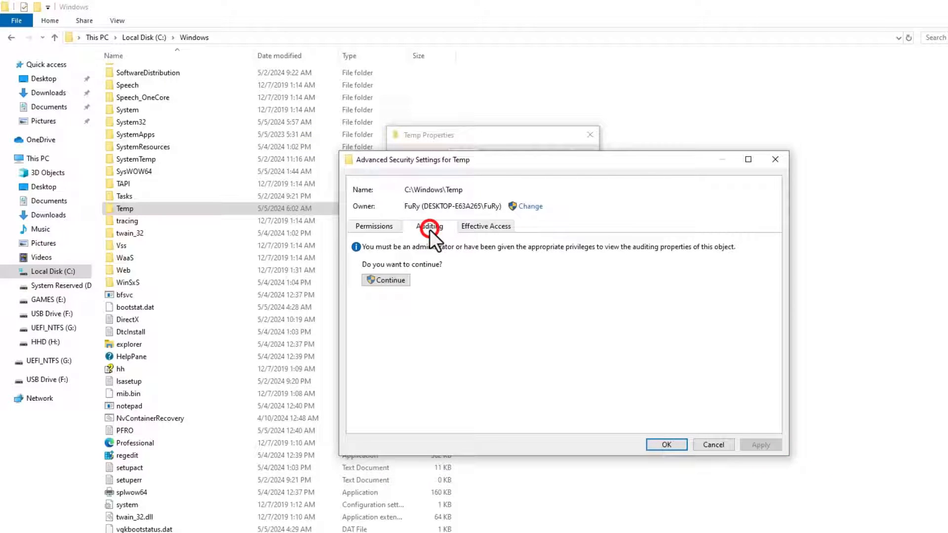
pyautogui.click(390, 280)
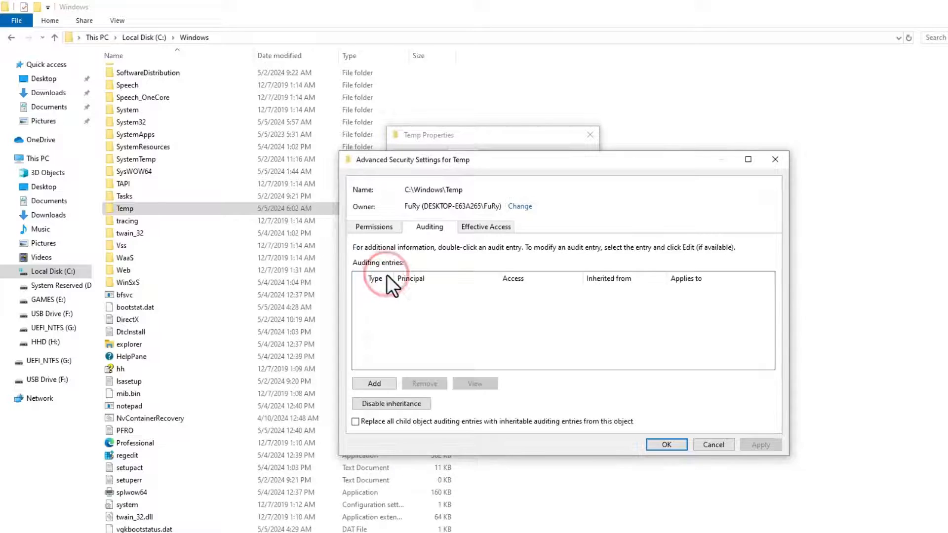
pyautogui.click(374, 227)
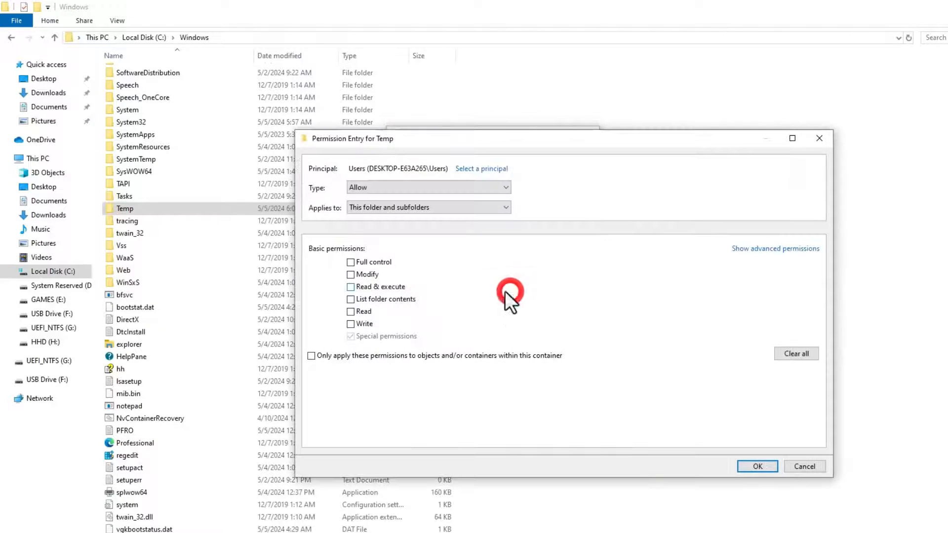
# Step: Tick Full control for Users, SYSTEM and the remaining principals, confirming each entry
pyautogui.click(349, 262)
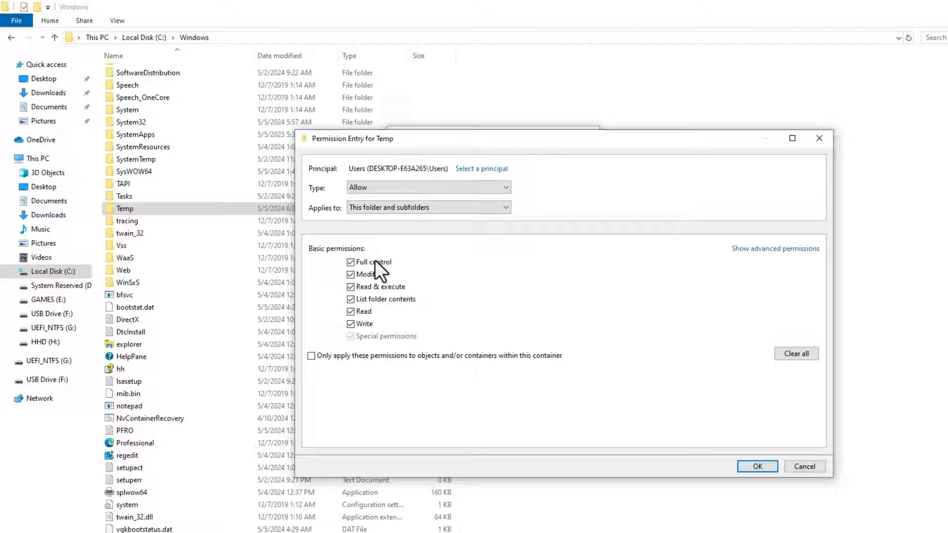
pyautogui.click(756, 466)
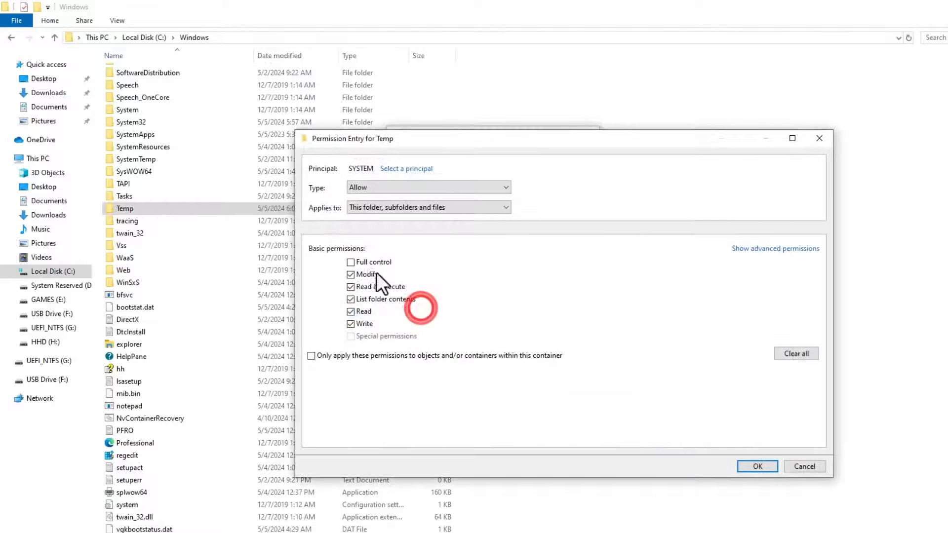
pyautogui.click(757, 466)
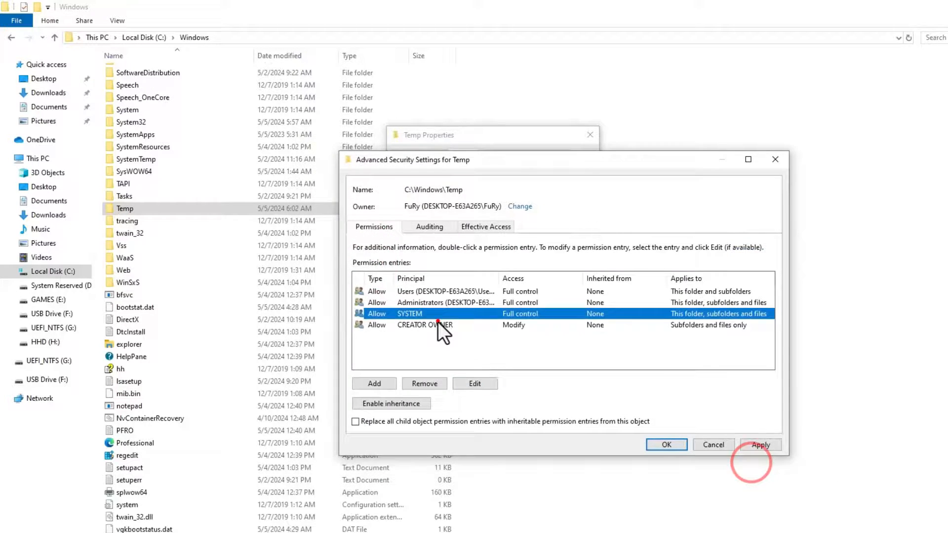
pyautogui.click(760, 444)
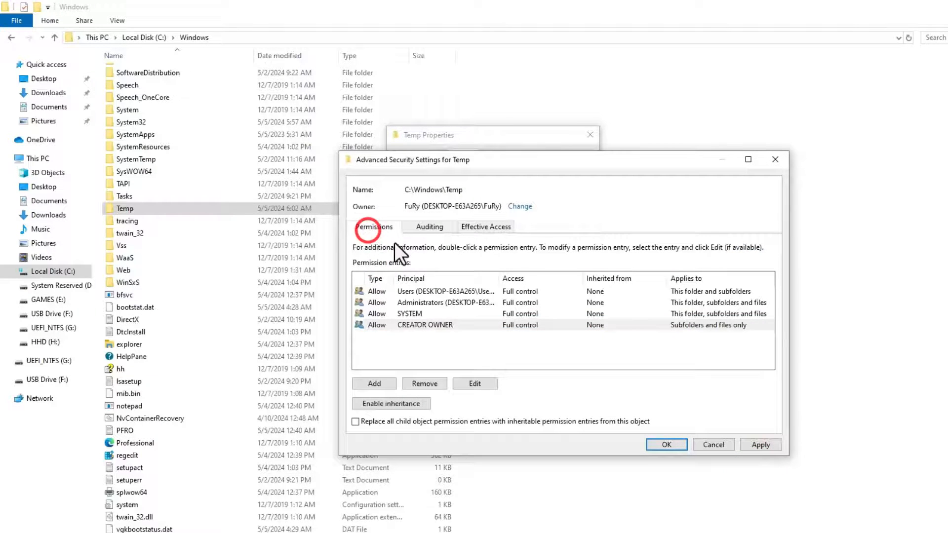
pyautogui.doubleClick(446, 290)
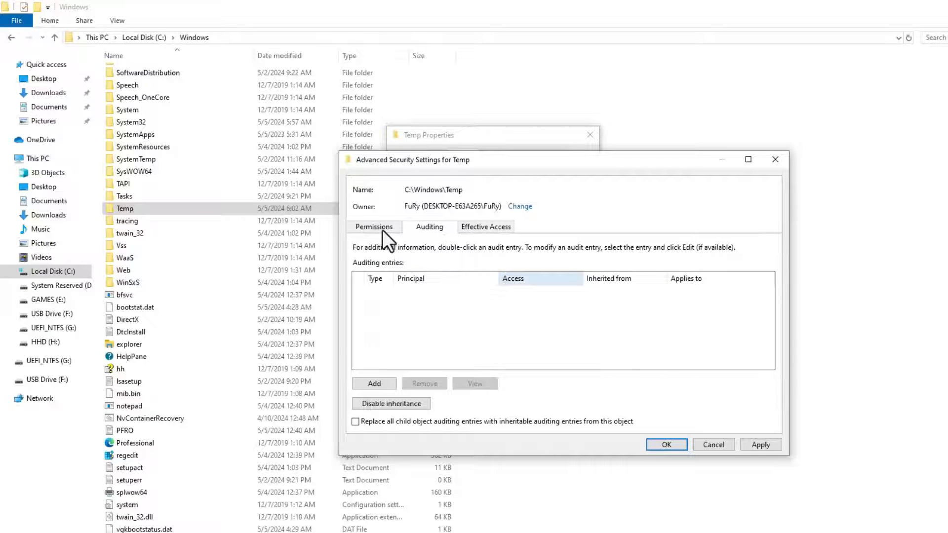
pyautogui.click(373, 226)
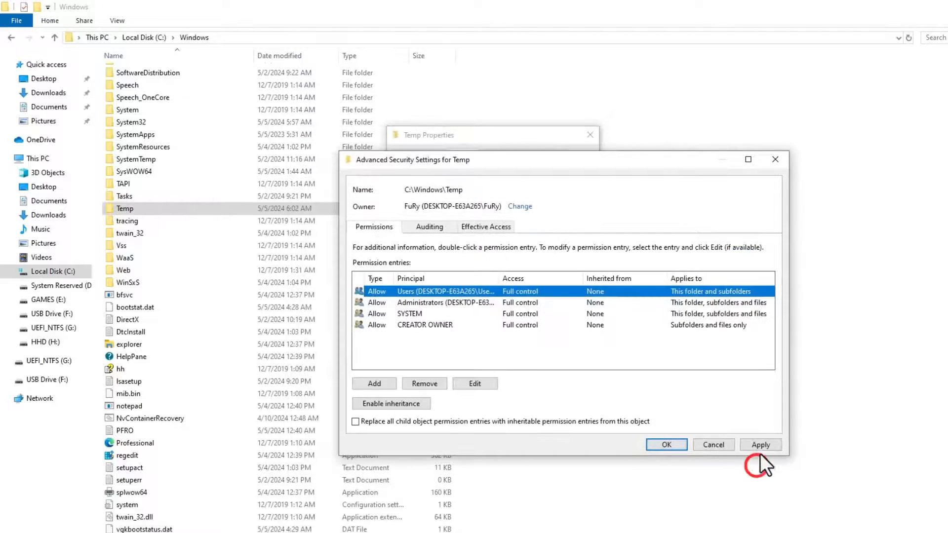
# Step: Apply the permissions and continue past each access-denied file error
pyautogui.click(760, 444)
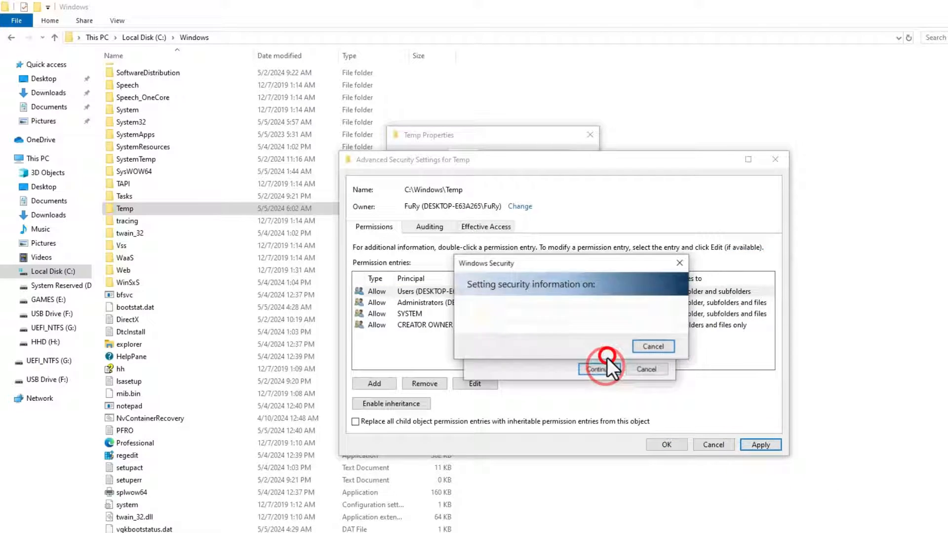
pyautogui.click(597, 369)
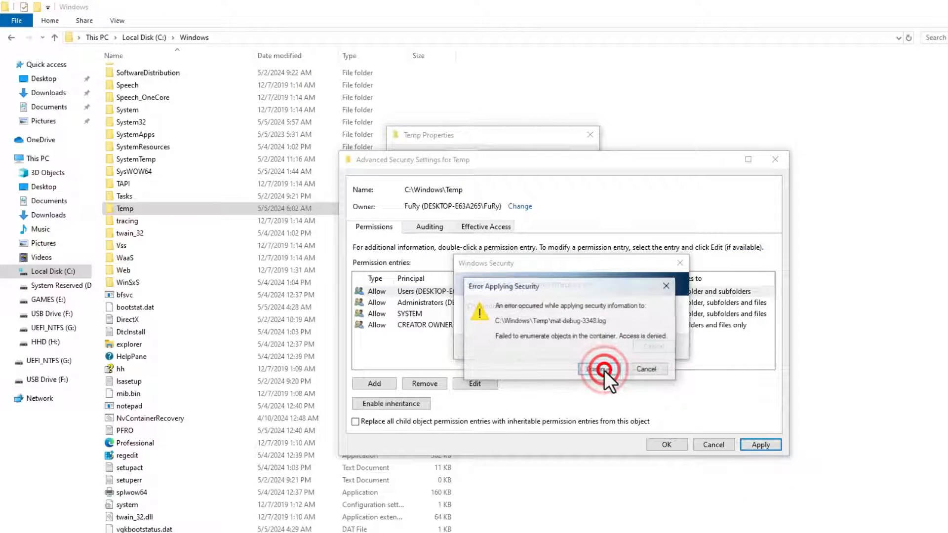
pyautogui.click(595, 369)
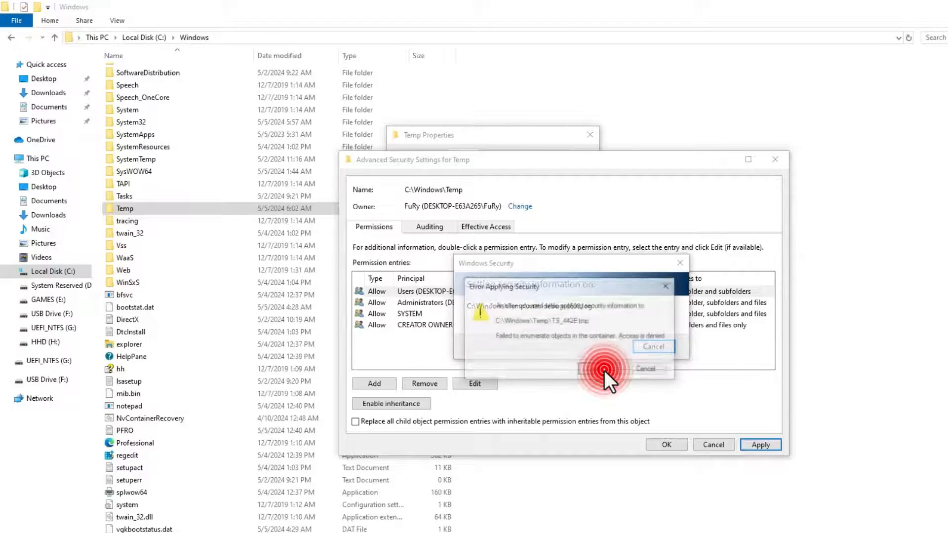
pyautogui.click(653, 346)
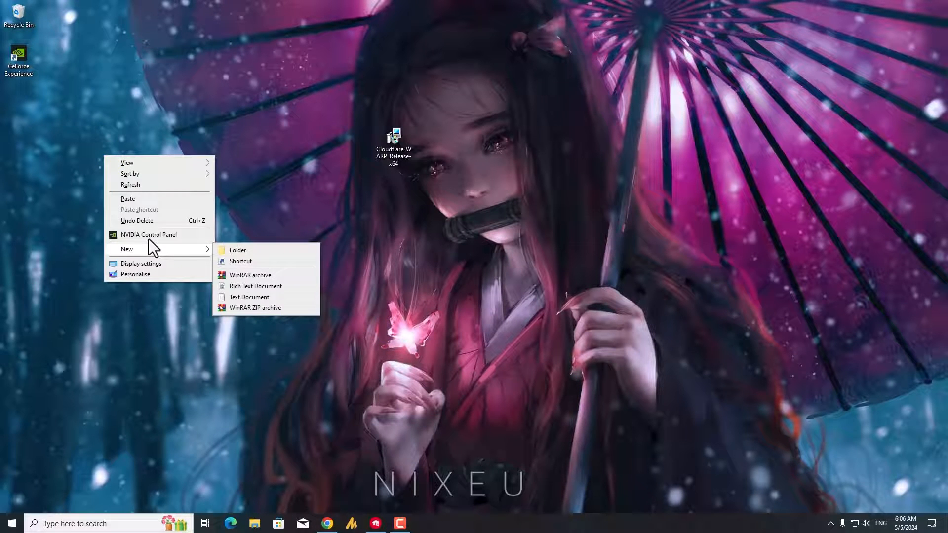
pyautogui.moveTo(279, 297)
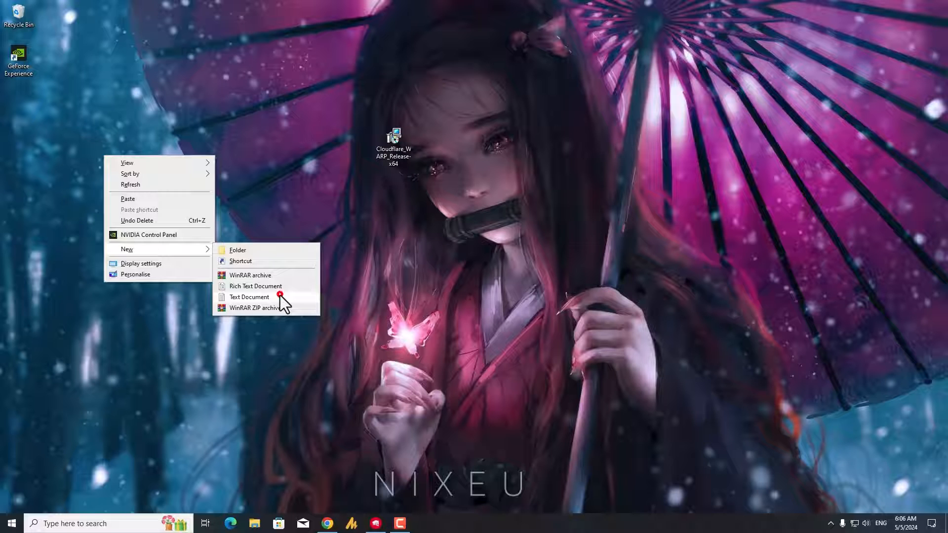
# Step: Create a desktop text document and paste in the takeown/icacls script, selecting it all
pyautogui.click(249, 298)
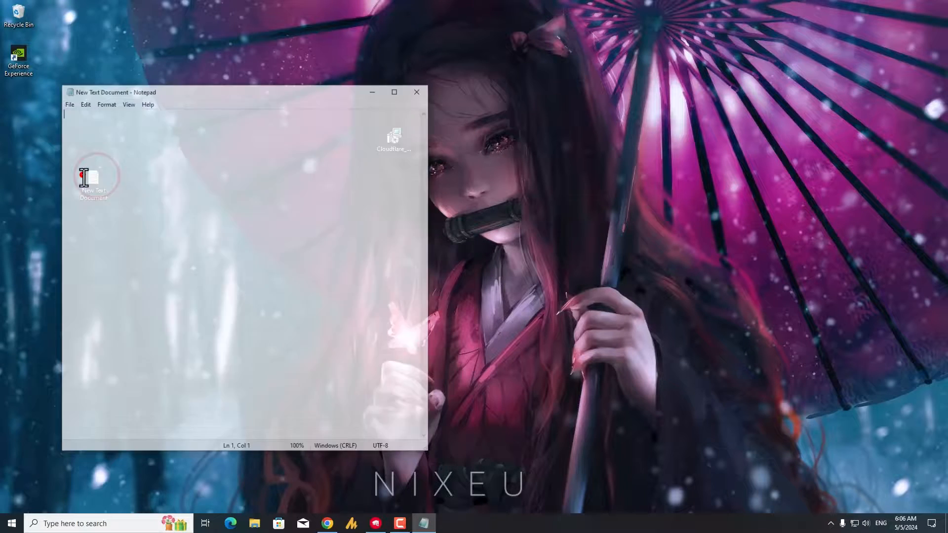
pyautogui.rightClick(273, 168)
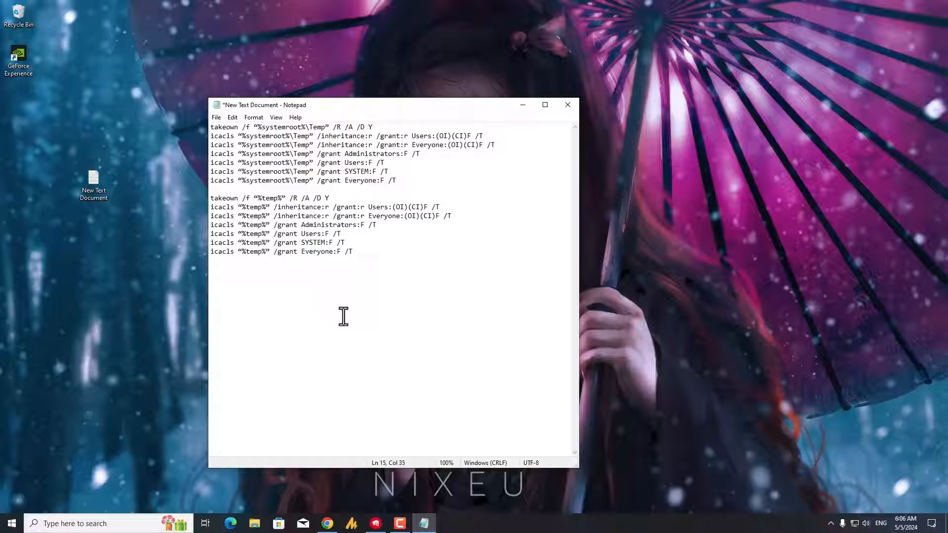
pyautogui.press('ctrl+a')
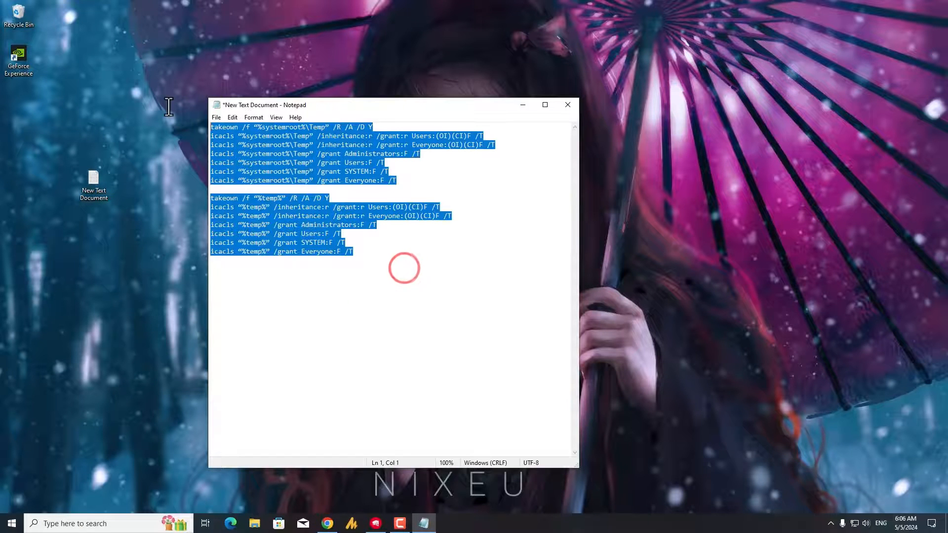
pyautogui.click(216, 117)
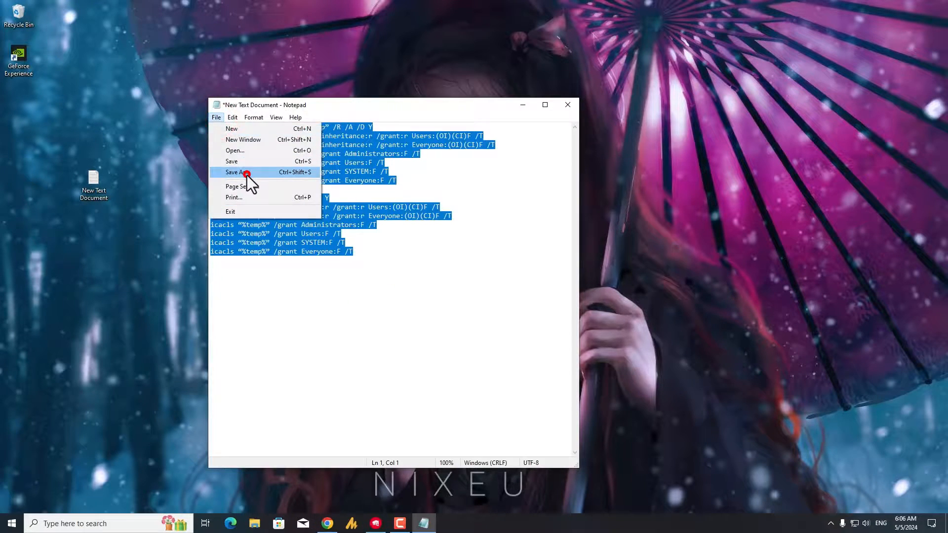
# Step: Save as 'permission for temp folder.bat' with type All Files and close Notepad
pyautogui.click(236, 171)
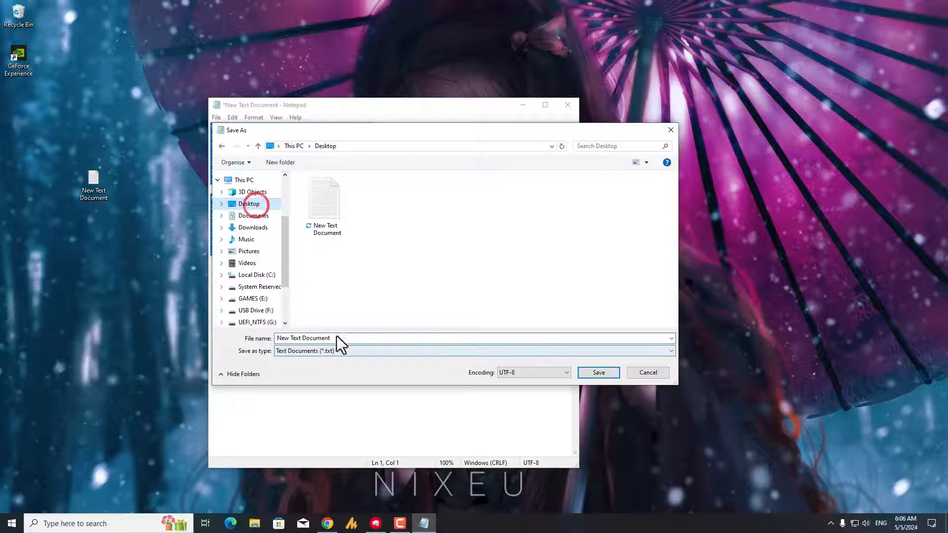
pyautogui.write('t')
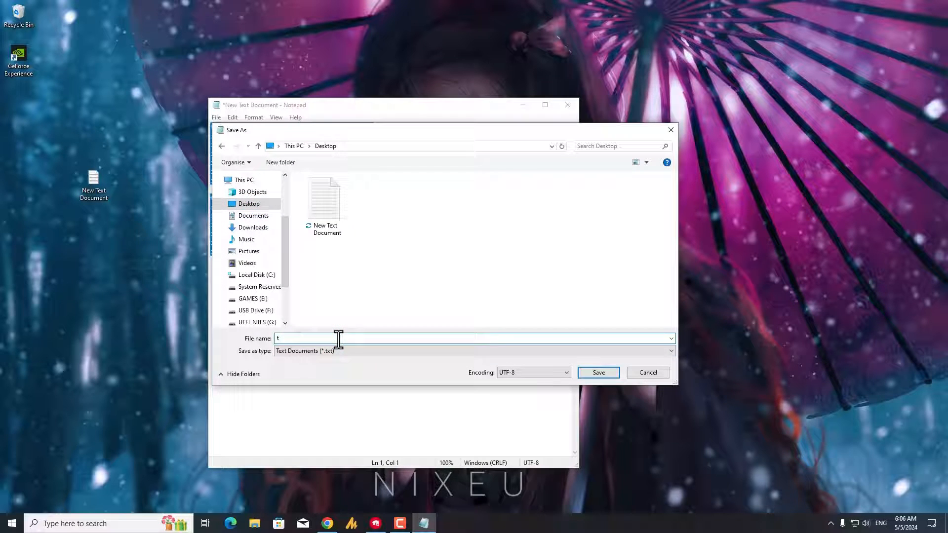
pyautogui.write('permission for temp folder.bat')
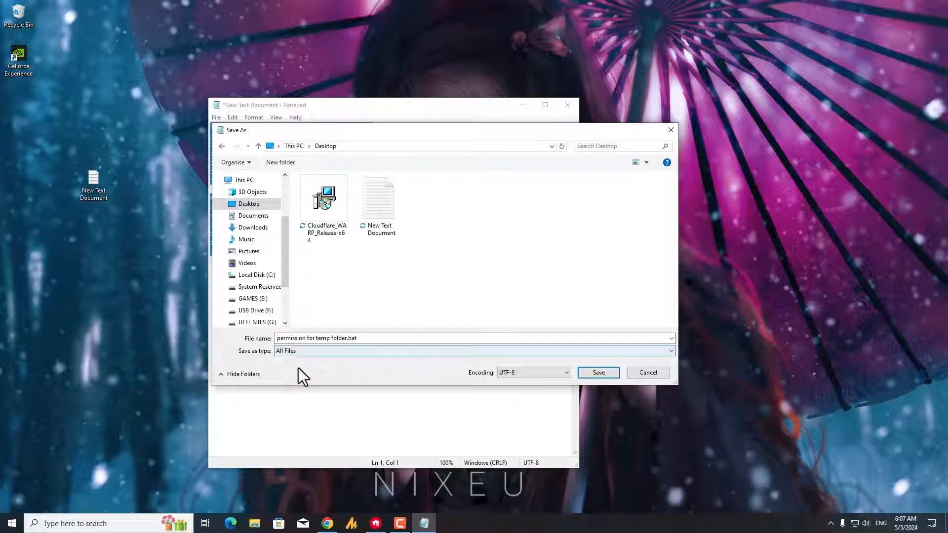
pyautogui.click(598, 372)
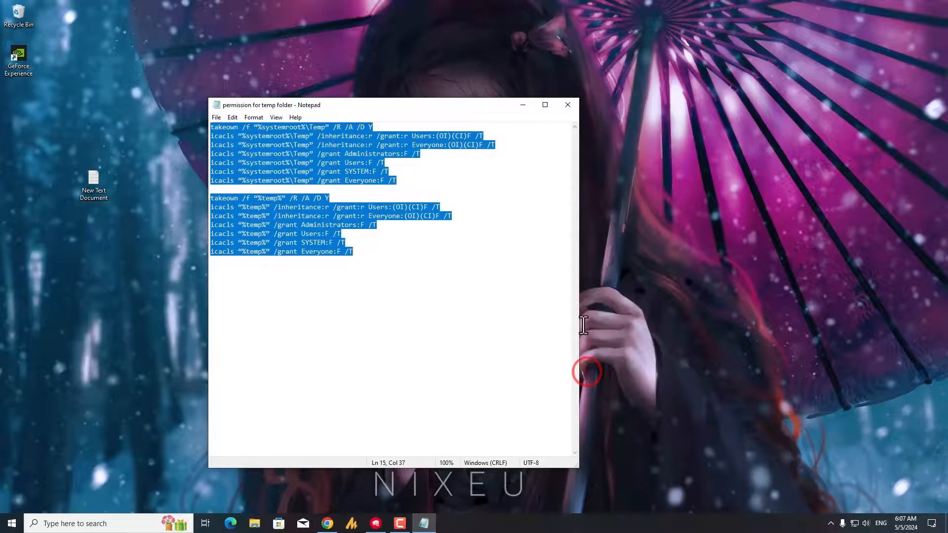
pyautogui.rightClick(13, 106)
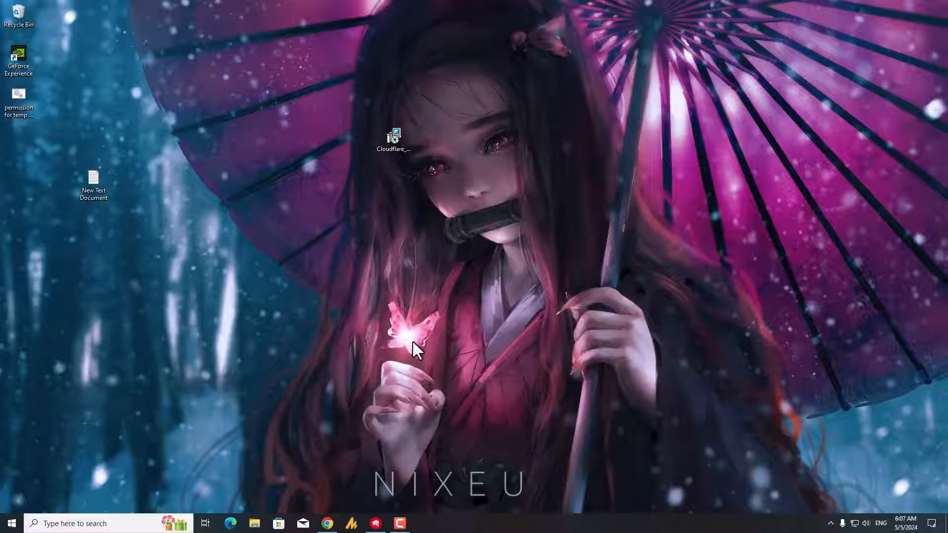
# Step: Run the Cloudflare_WARP_Release installer through Next to Finish
pyautogui.doubleClick(394, 134)
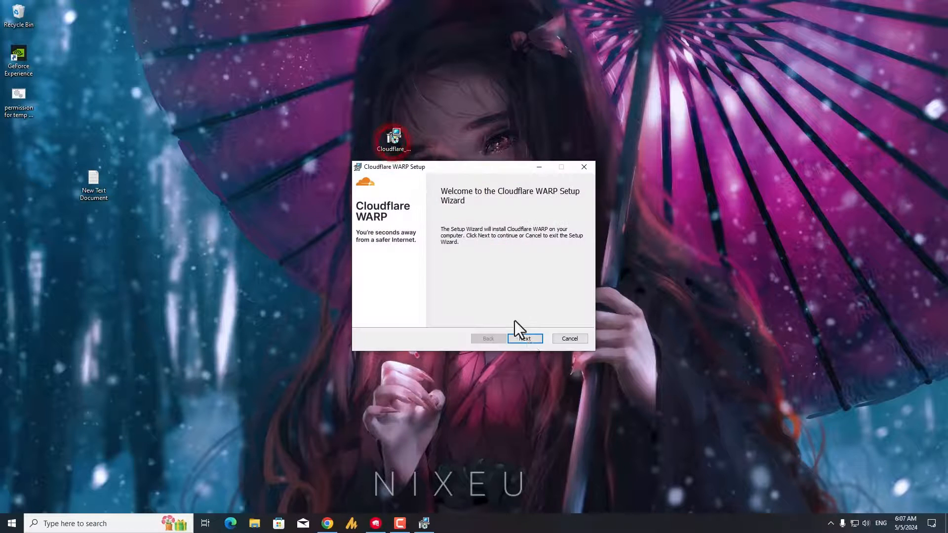
pyautogui.click(524, 339)
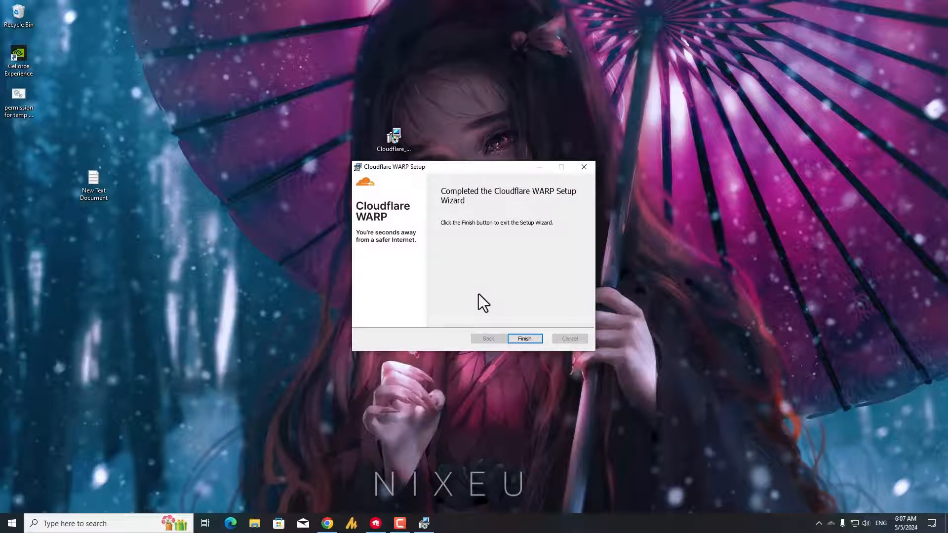
pyautogui.click(525, 339)
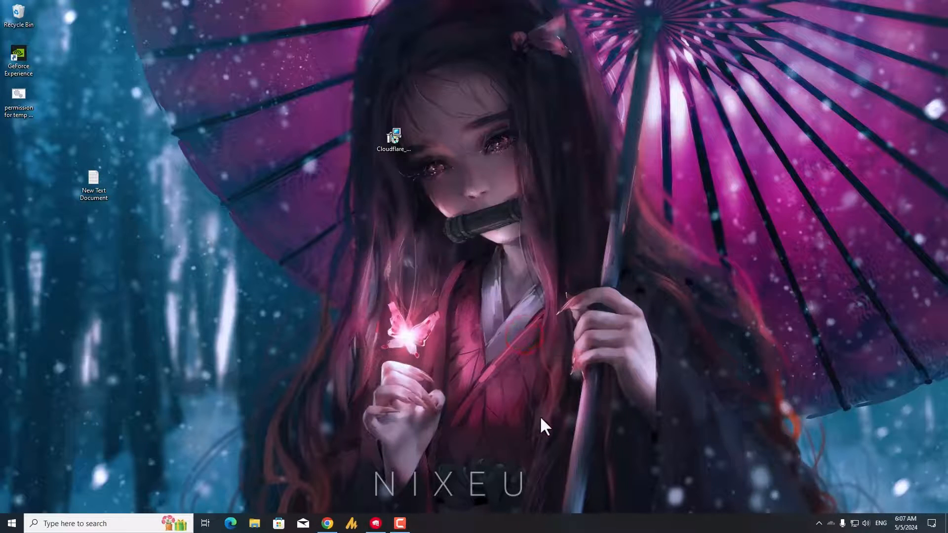
pyautogui.moveTo(354, 365)
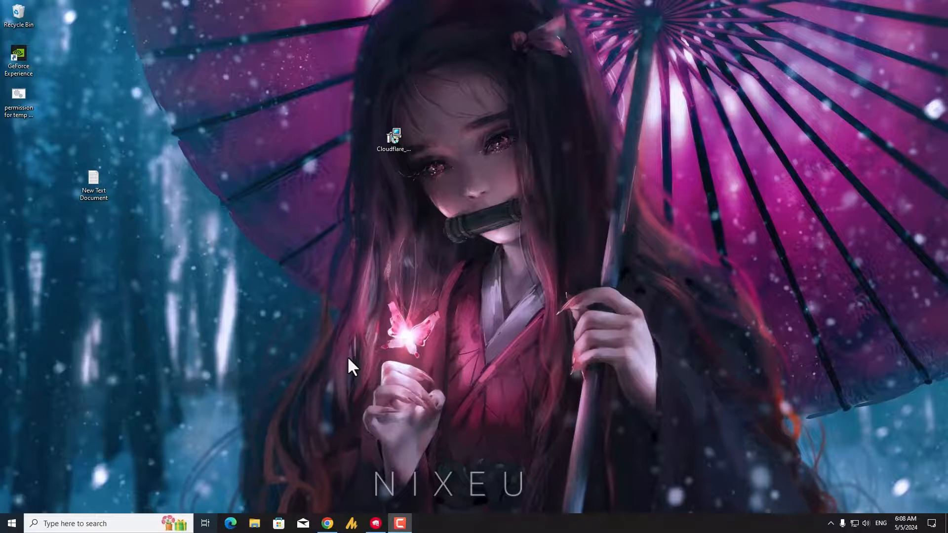
pyautogui.moveTo(550, 375)
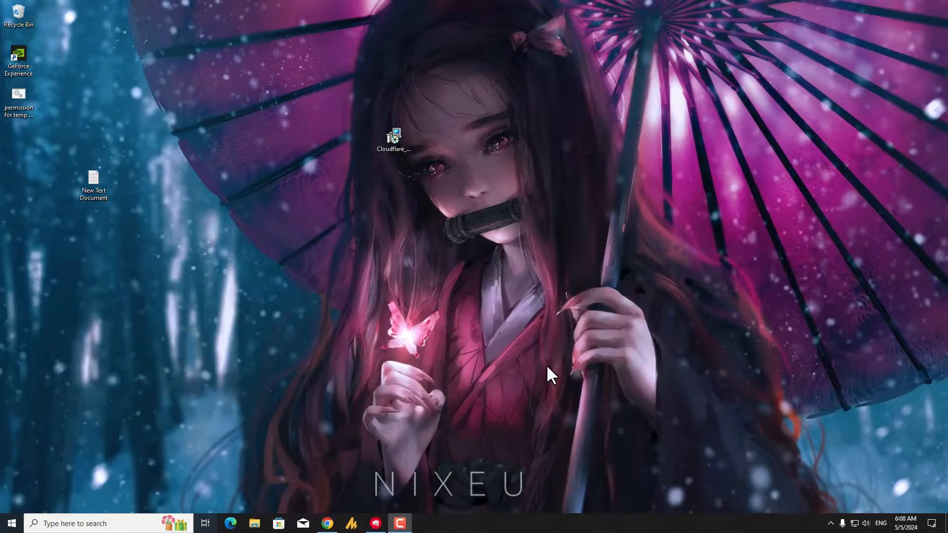